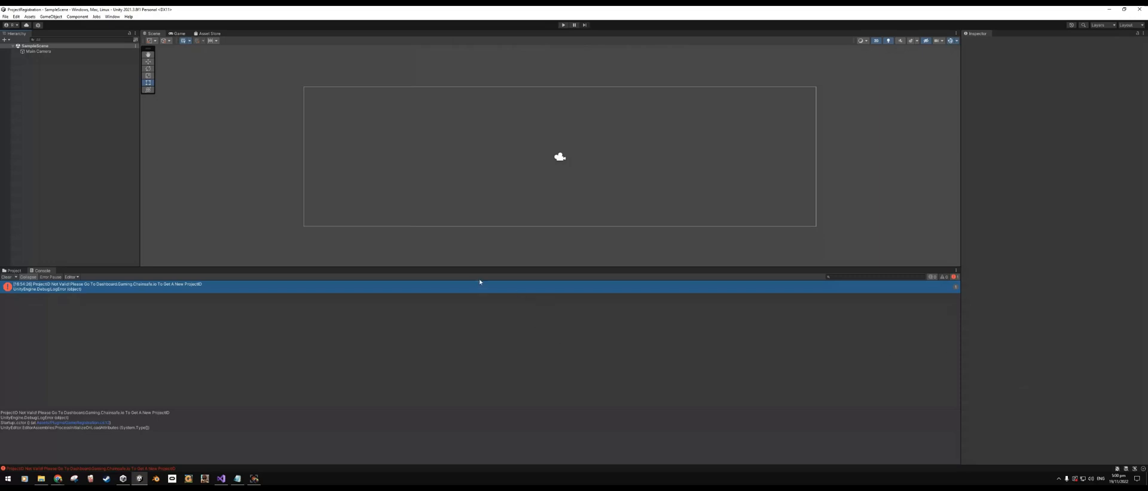
pyautogui.moveTo(112, 292)
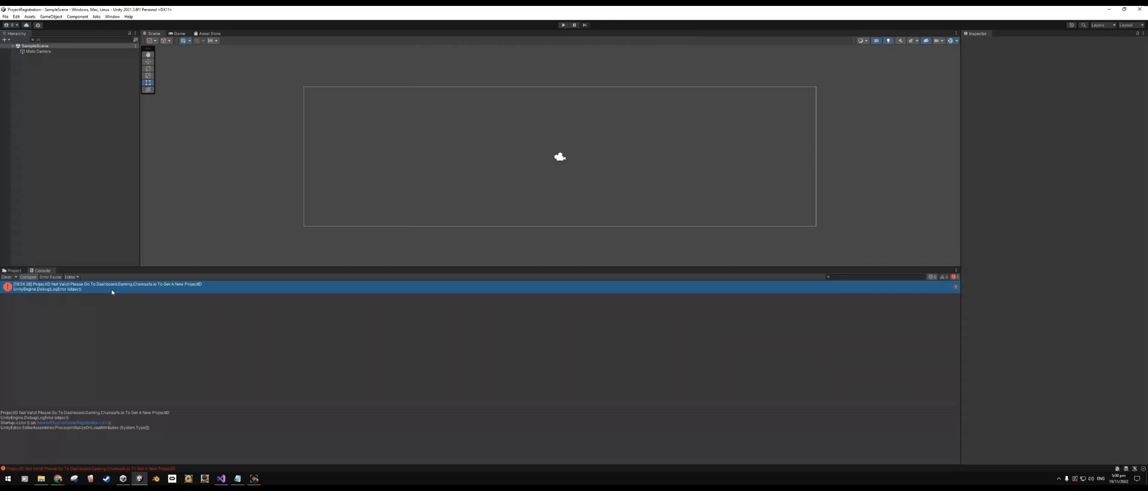
pyautogui.moveTo(179, 302)
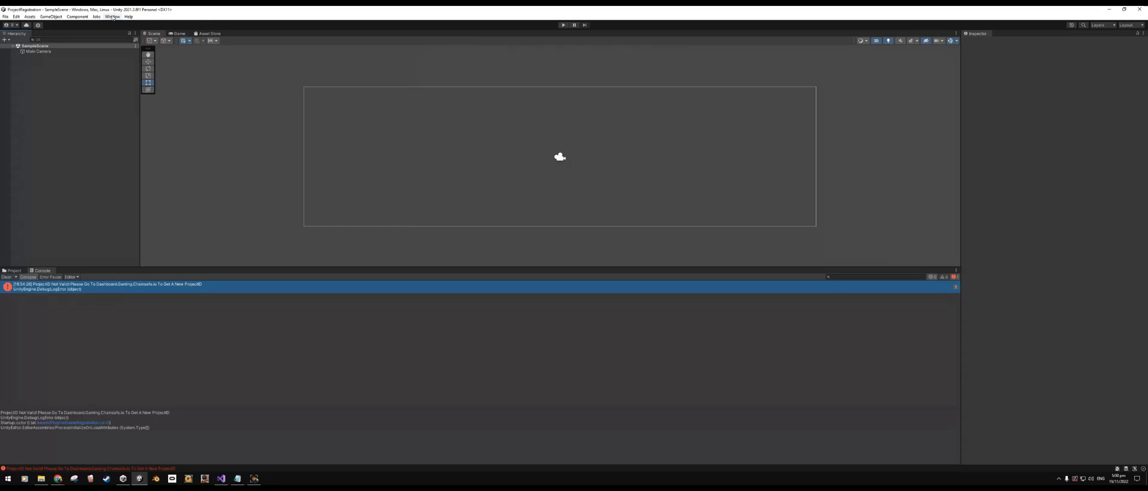
# Open the ChainSafeServerSettings window from Unity's Window menu.
pyautogui.click(111, 16)
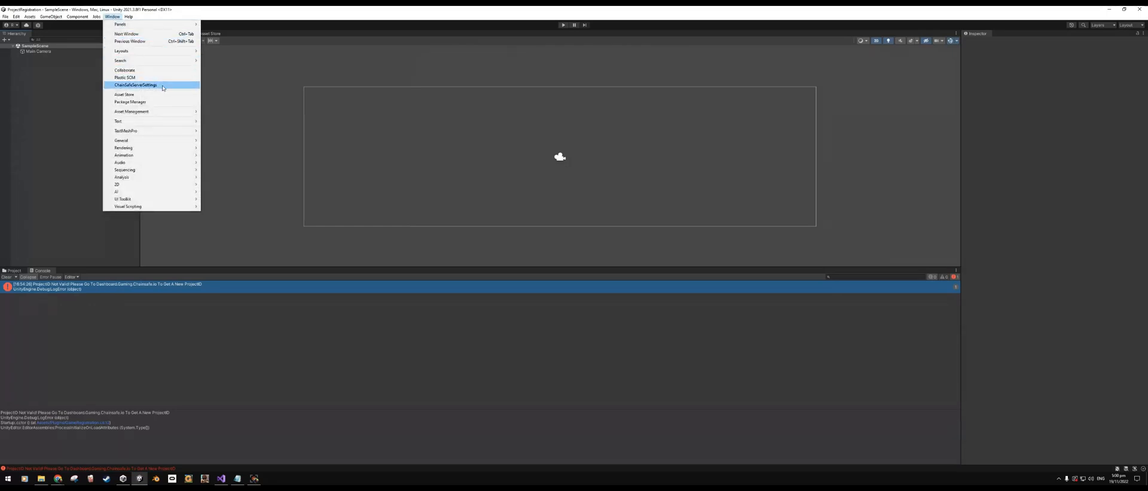
pyautogui.click(135, 85)
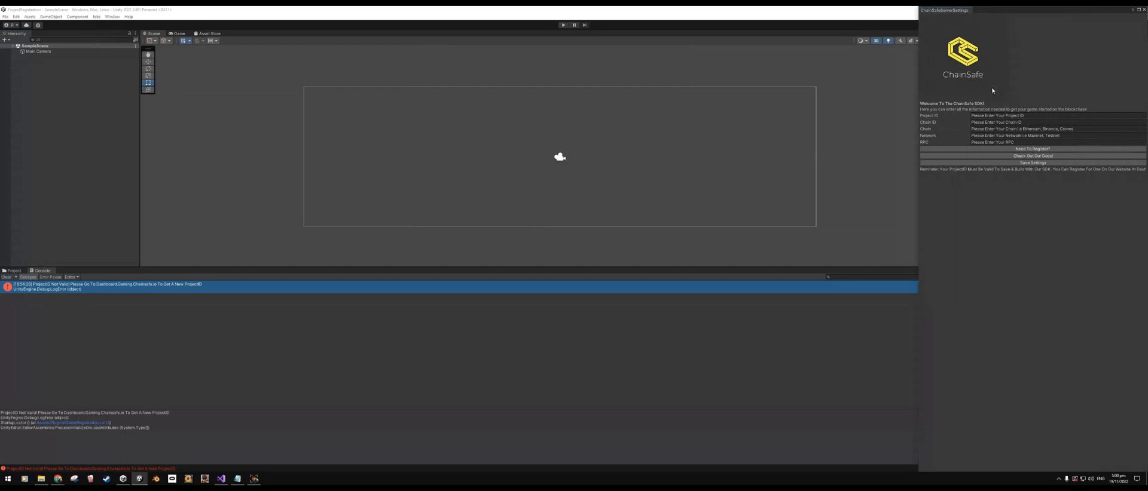
pyautogui.moveTo(1000, 114)
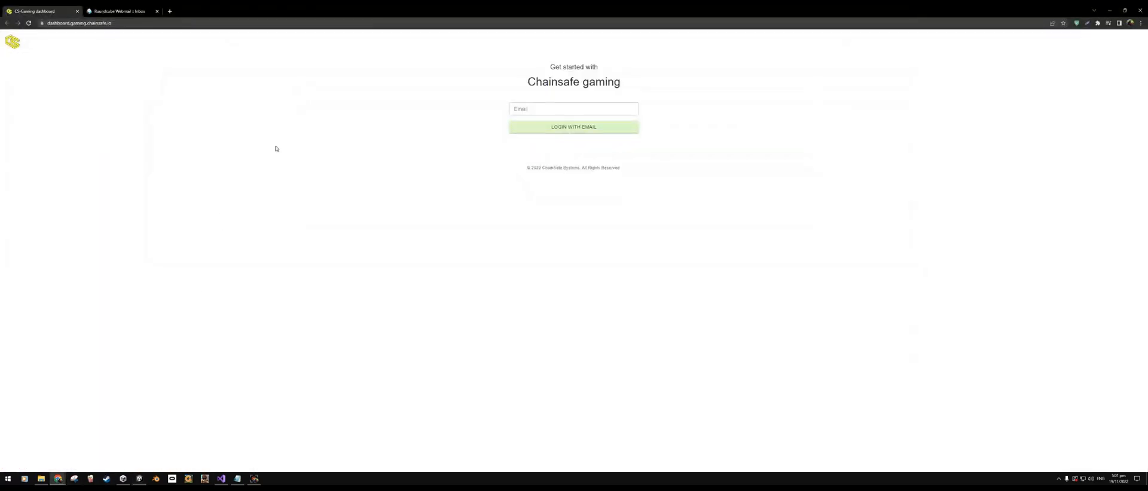
pyautogui.moveTo(290, 137)
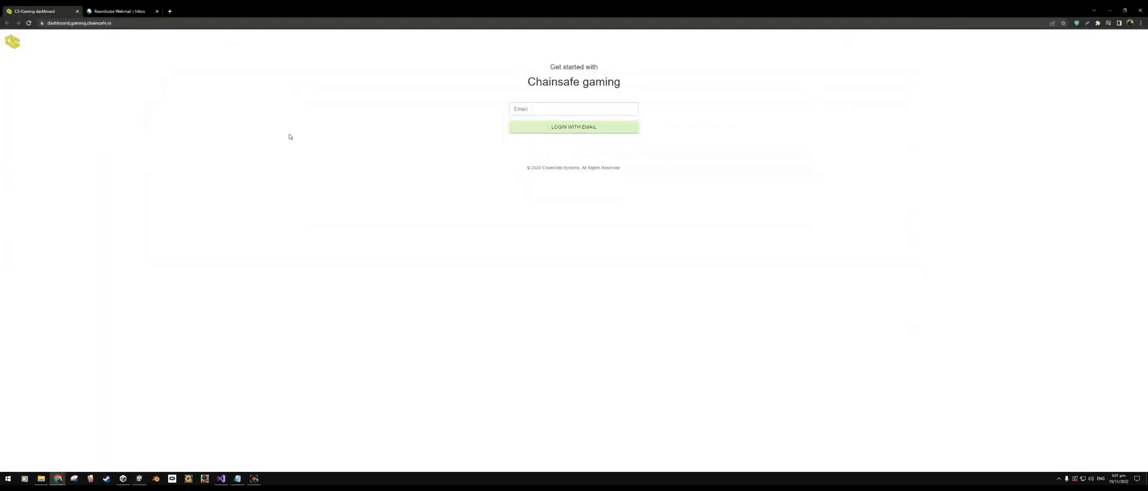
# Enter the email address on the dashboard login page and request a login code.
pyautogui.click(77, 23)
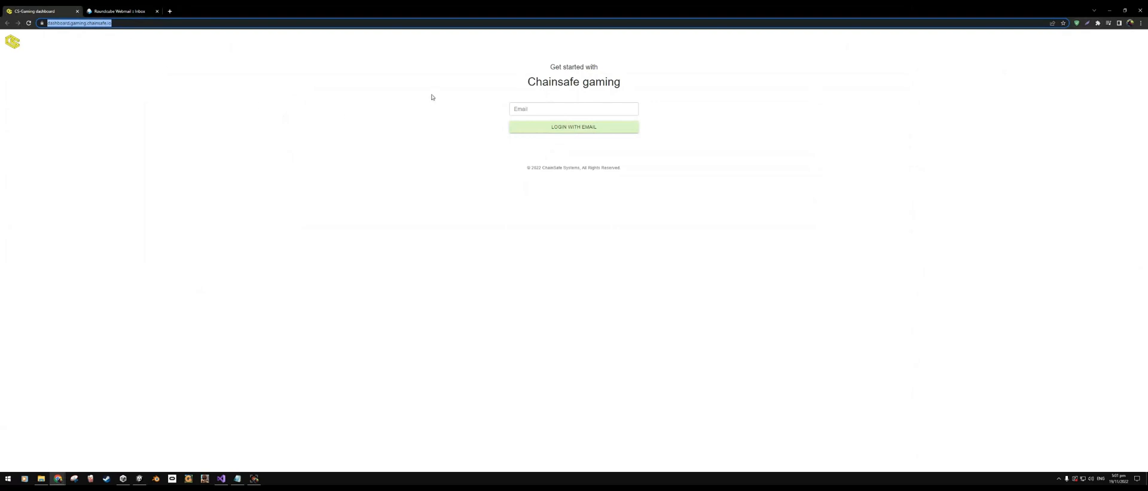
pyautogui.write('a')
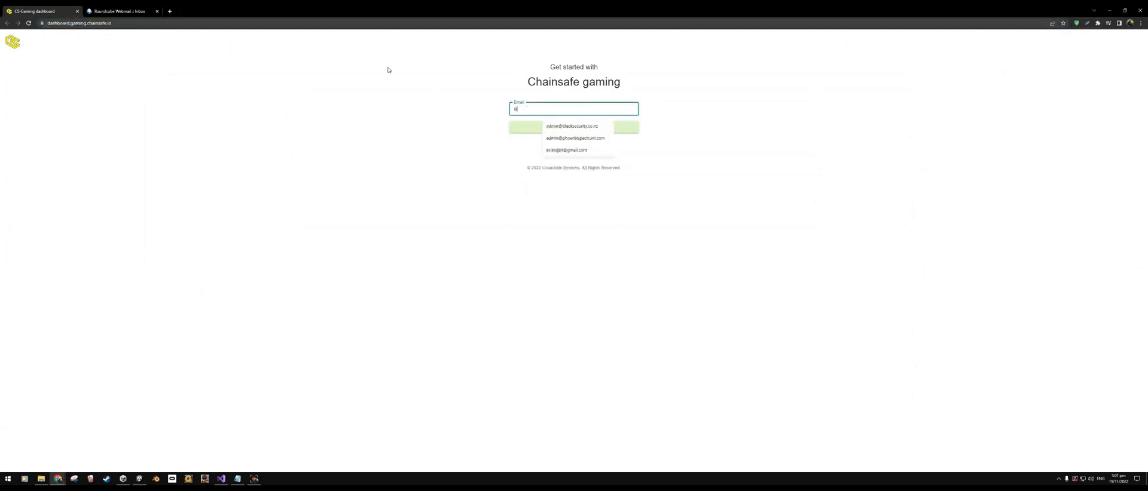
pyautogui.write('example.untitledplatformer.io')
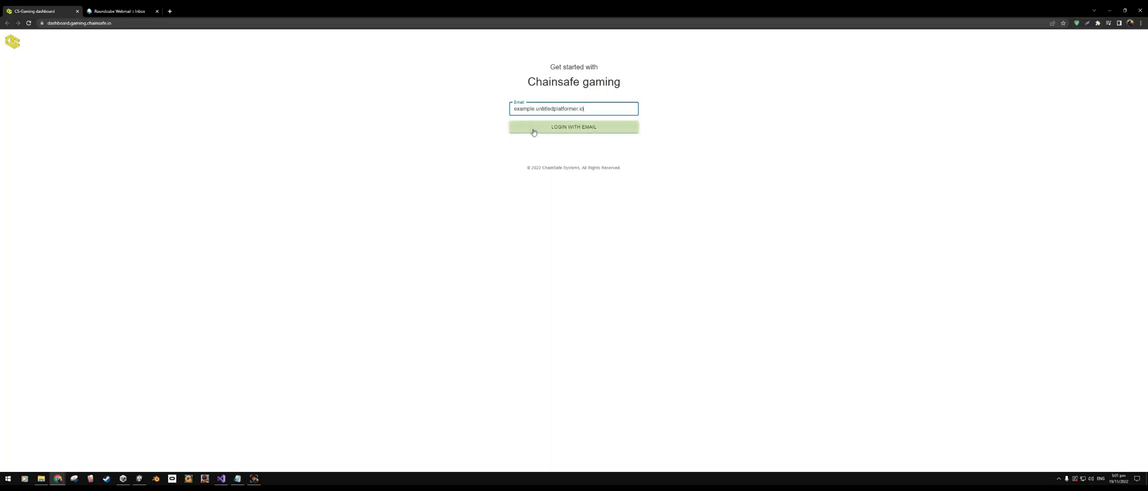
pyautogui.moveTo(539, 75)
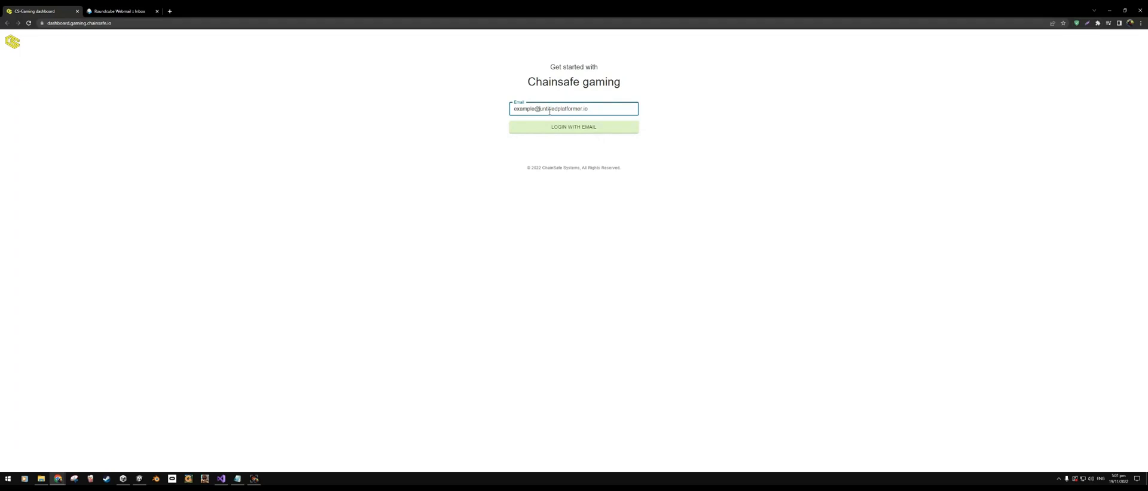
pyautogui.moveTo(574, 126)
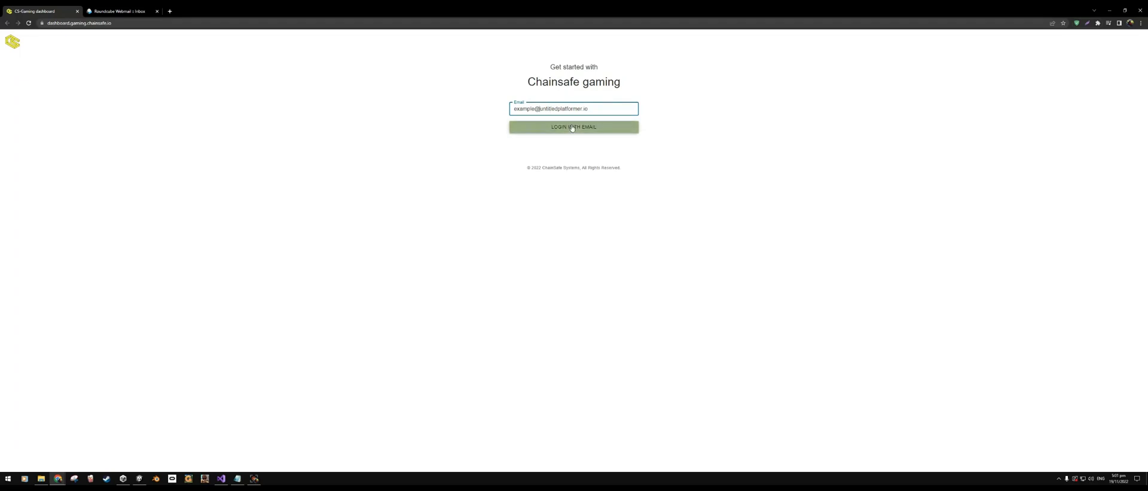
pyautogui.click(573, 127)
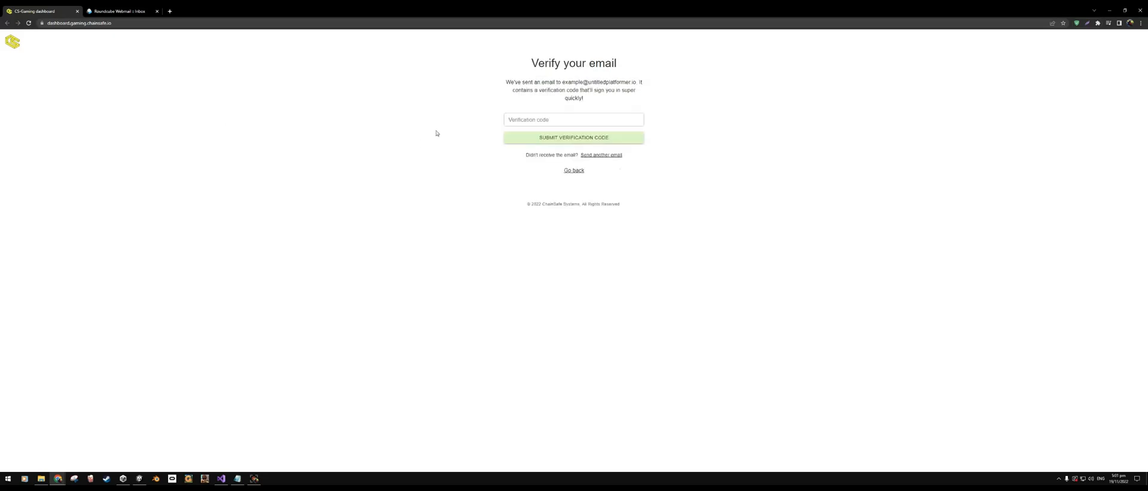
pyautogui.moveTo(489, 90)
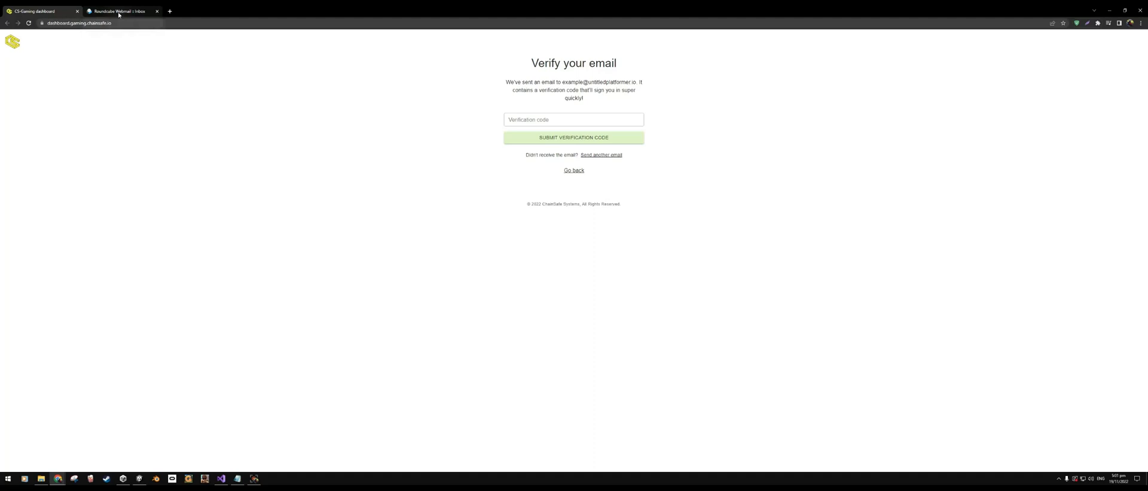
# Refresh the Roundcube inbox, open the Login Confirmation email, then return to the dashboard.
pyautogui.click(117, 11)
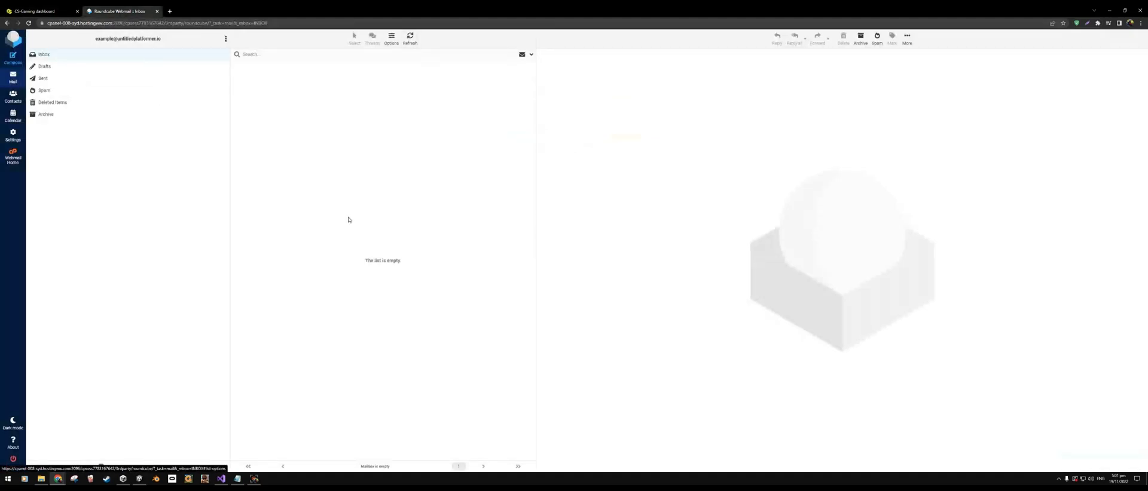
pyautogui.click(408, 35)
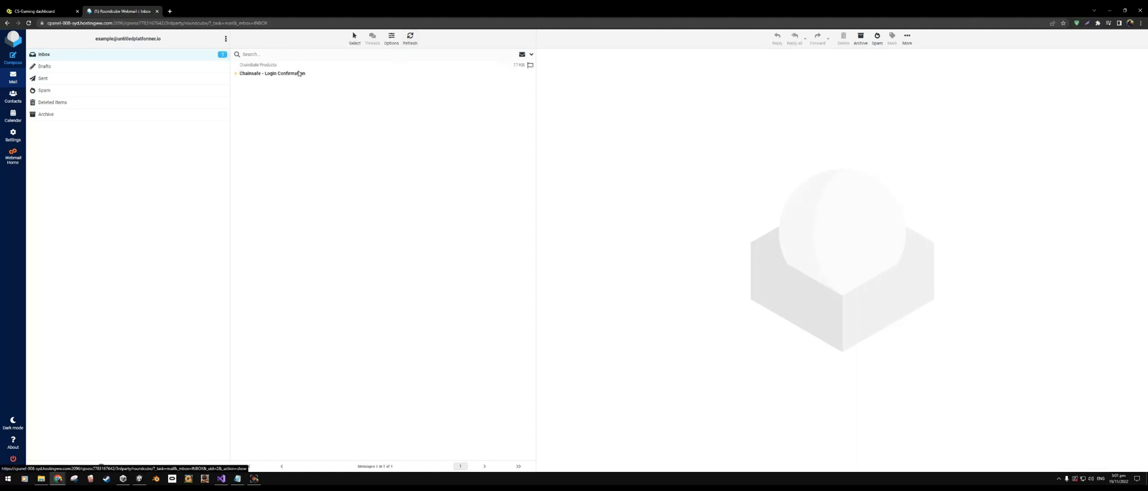
pyautogui.click(271, 73)
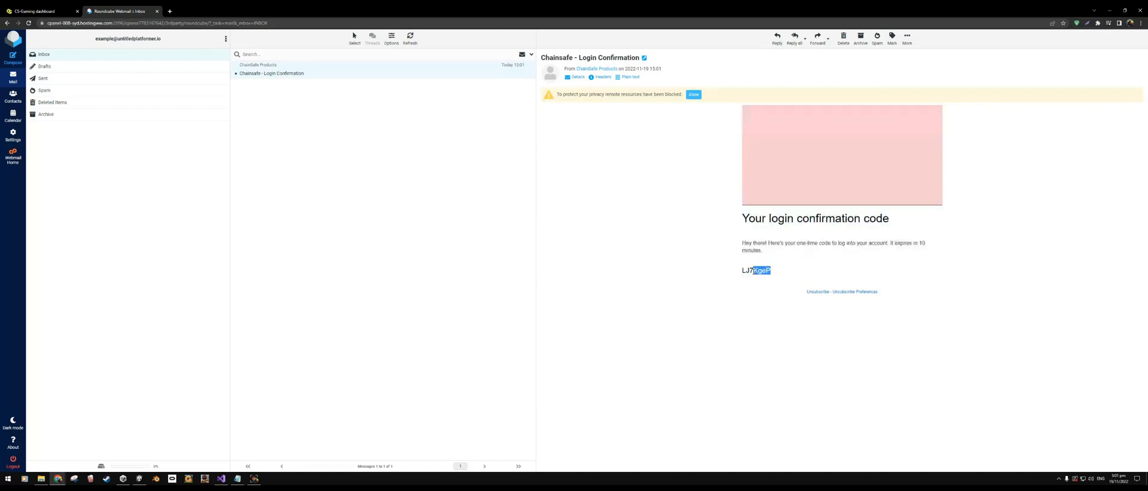
pyautogui.click(40, 11)
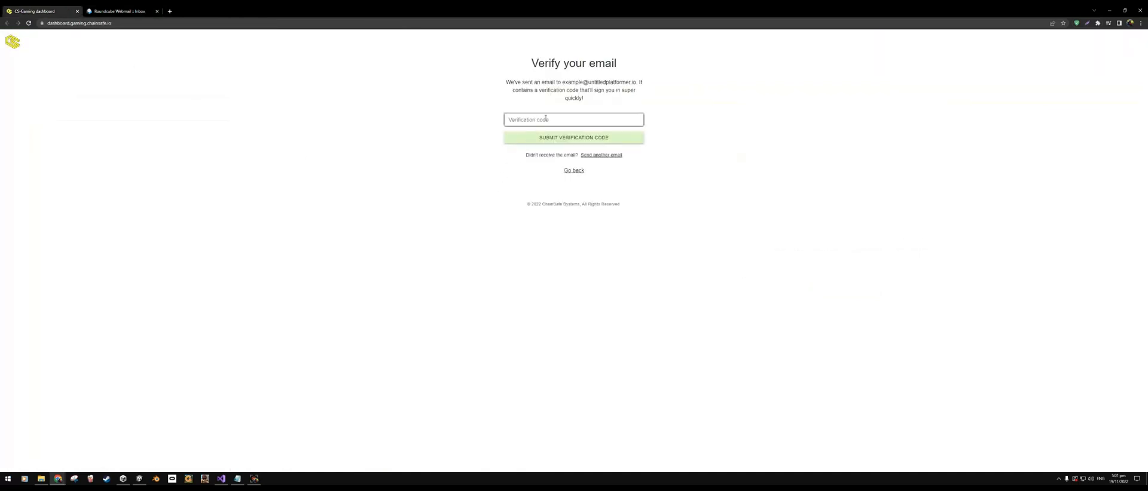
# Paste the emailed code into the Verification code field and submit it.
pyautogui.click(573, 138)
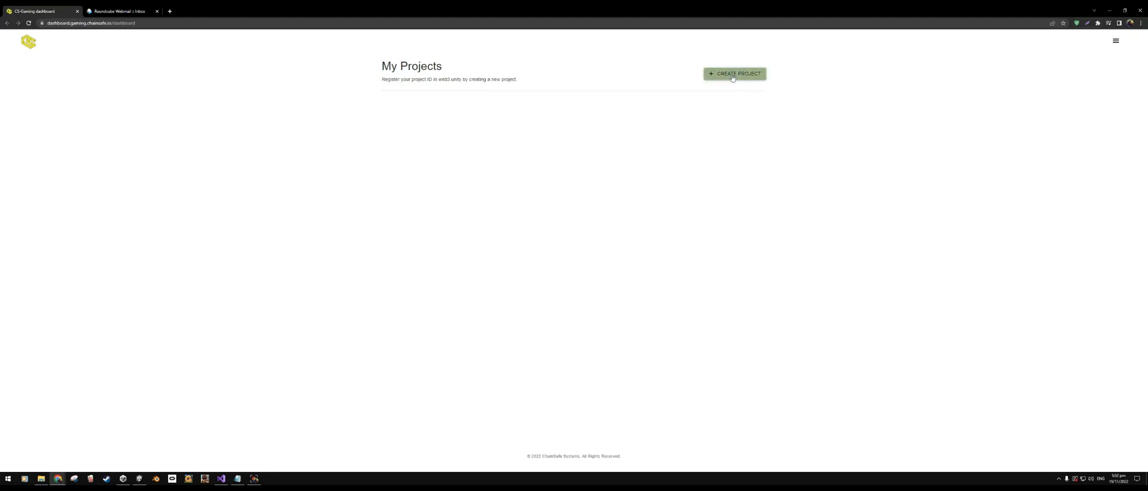
# Create a project named 'Registration Test' and copy its generated Project ID.
pyautogui.click(734, 74)
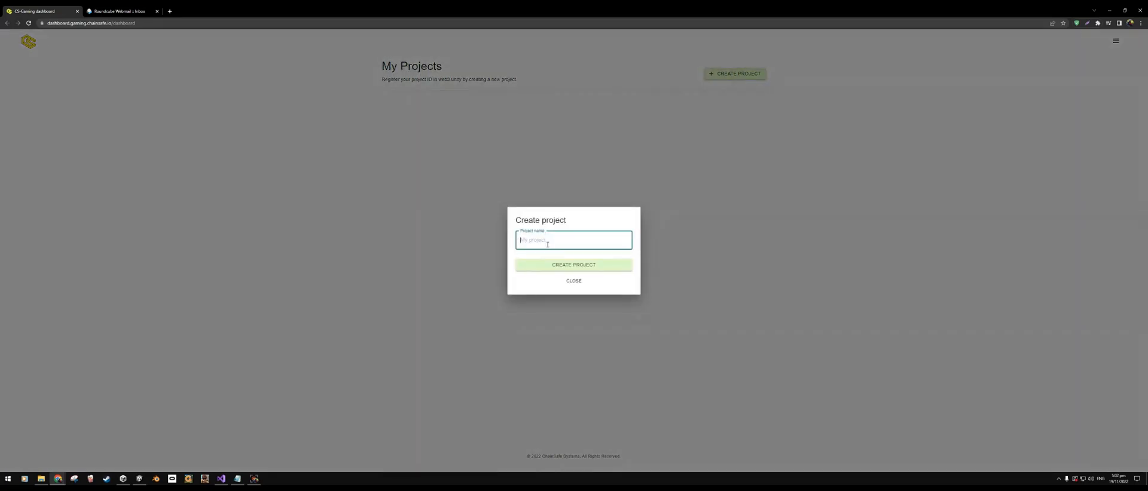
pyautogui.click(573, 240)
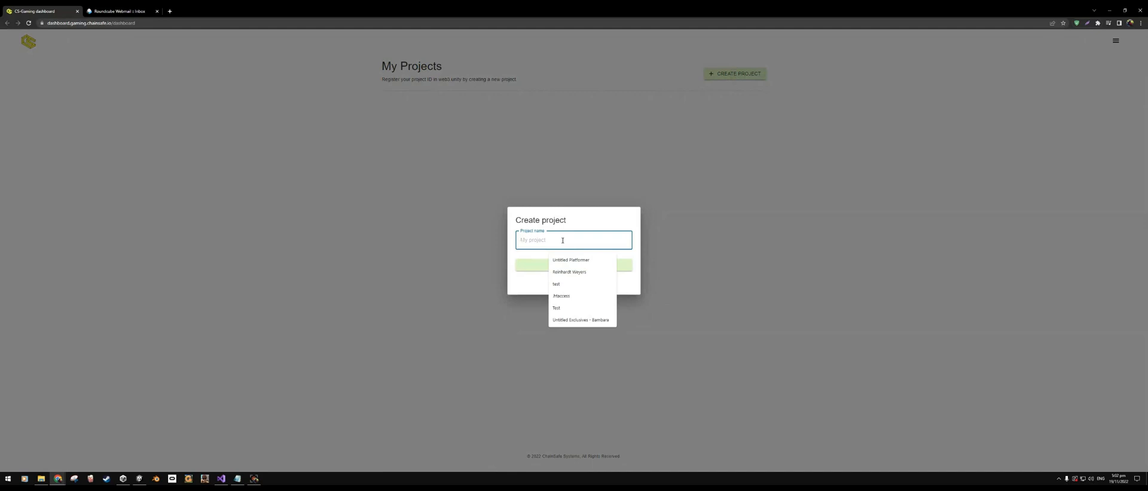
pyautogui.write('Registration Test')
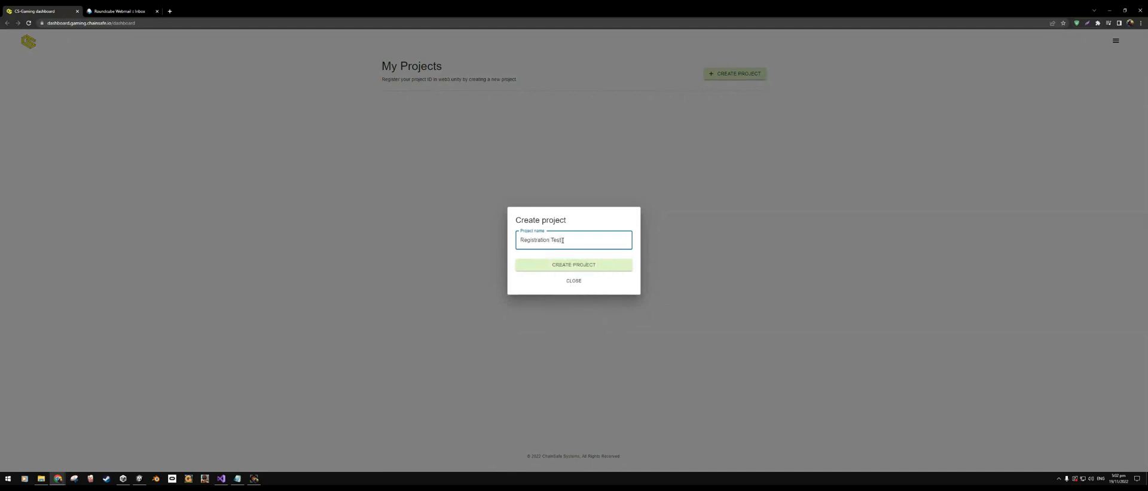
pyautogui.click(574, 265)
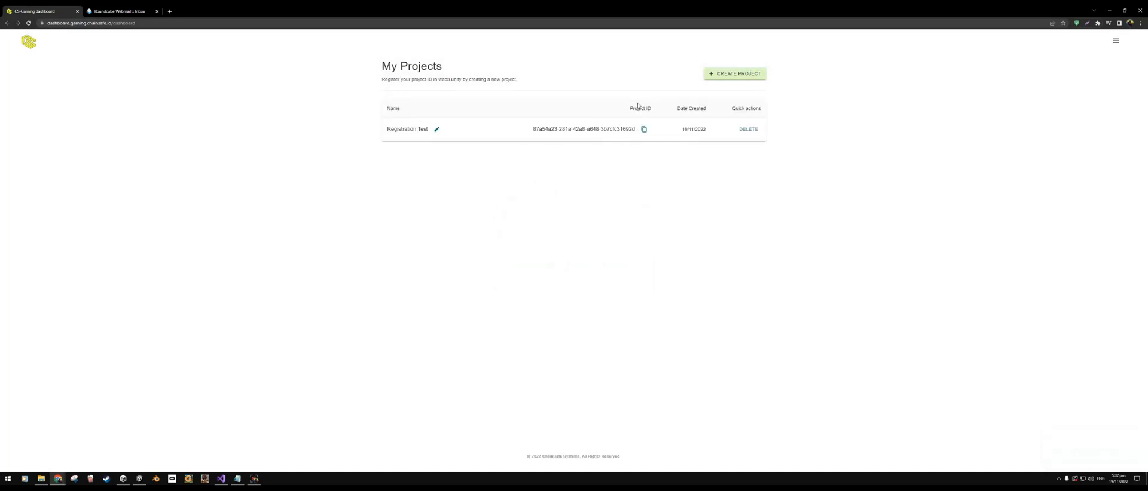
pyautogui.click(644, 129)
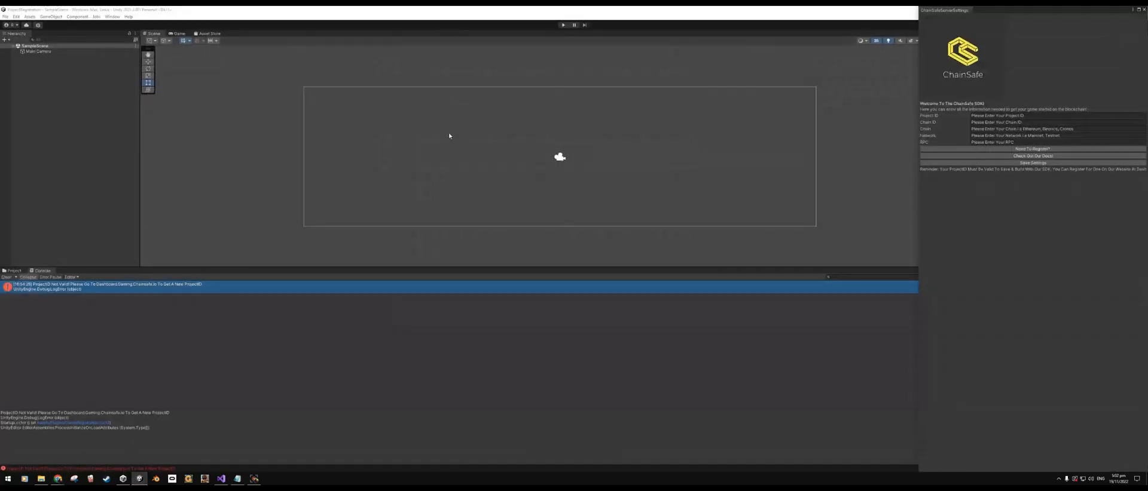
# Paste the Project ID and enter Chain ID 338, Chain Cronos, Network Testnet.
pyautogui.click(1010, 115)
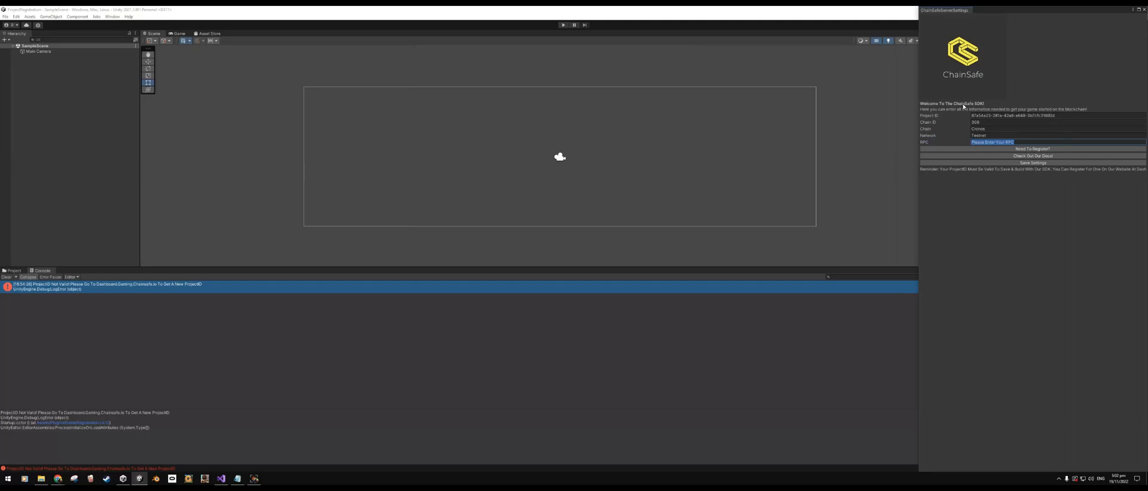
pyautogui.moveTo(1037, 244)
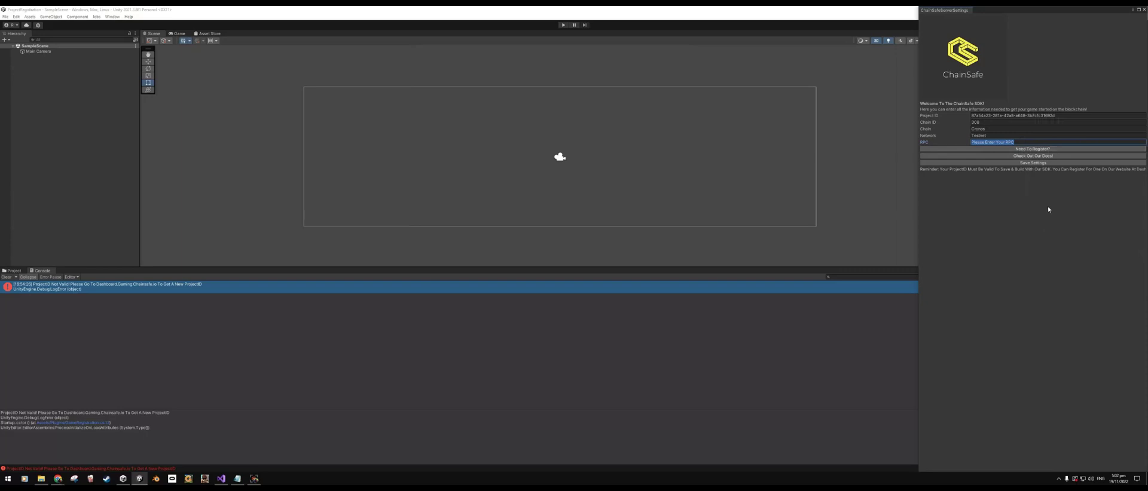
pyautogui.moveTo(1047, 199)
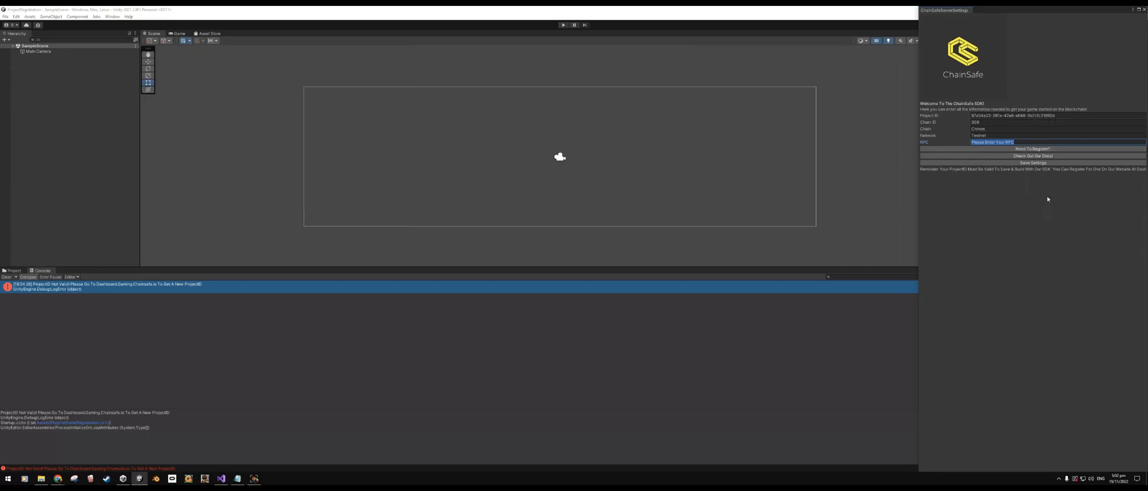
# Enter the Cronos RPC URL and save the ChainSafe settings.
pyautogui.click(1002, 163)
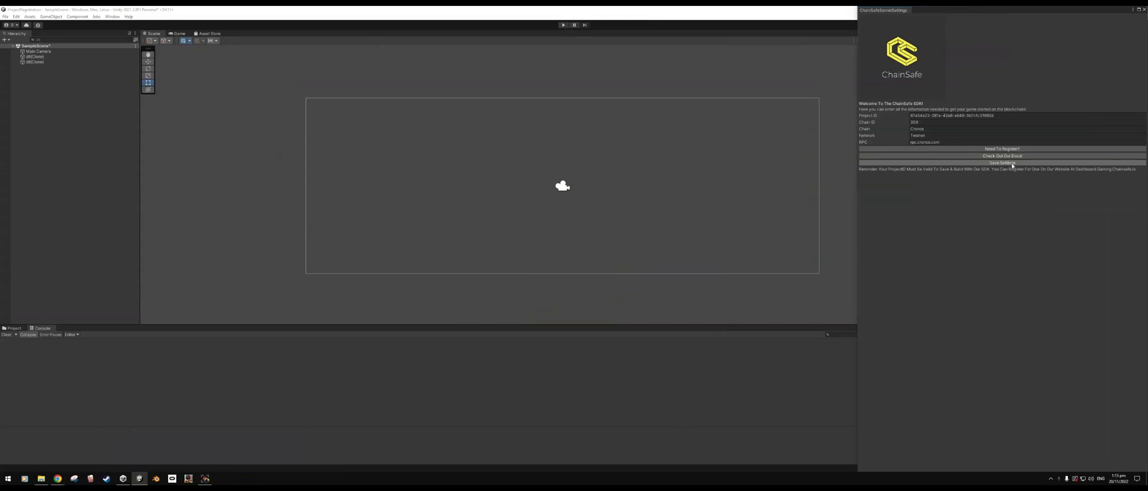
pyautogui.click(1001, 163)
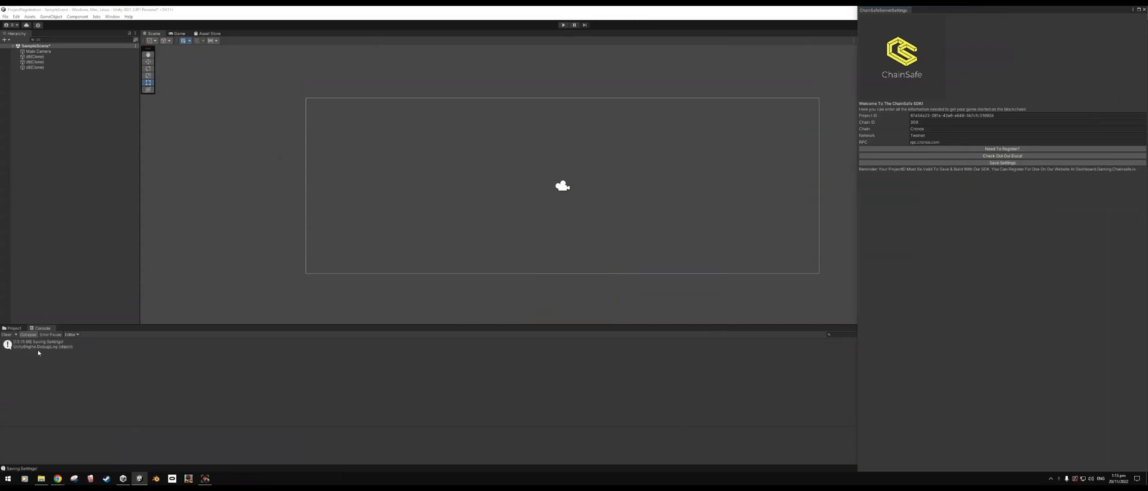